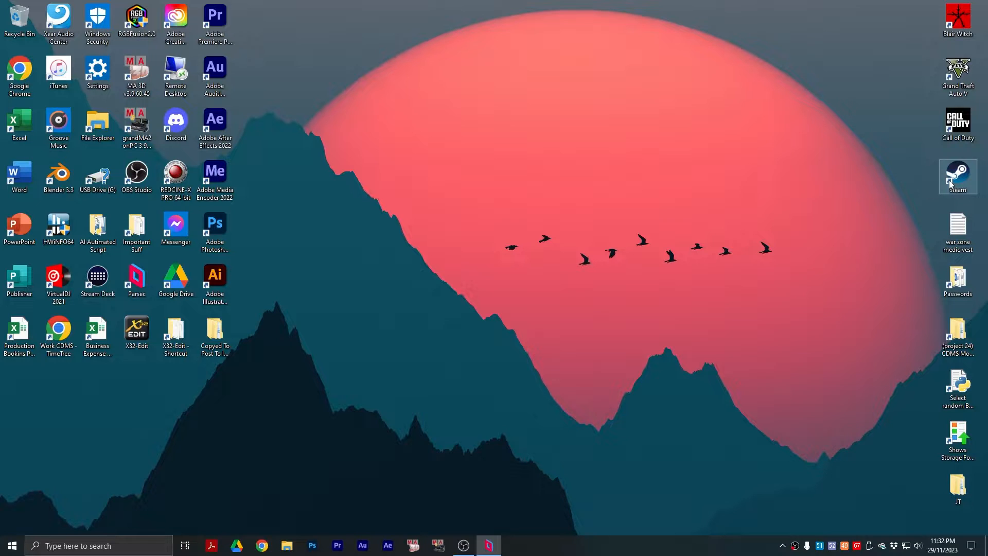
mouse_move(648, 241)
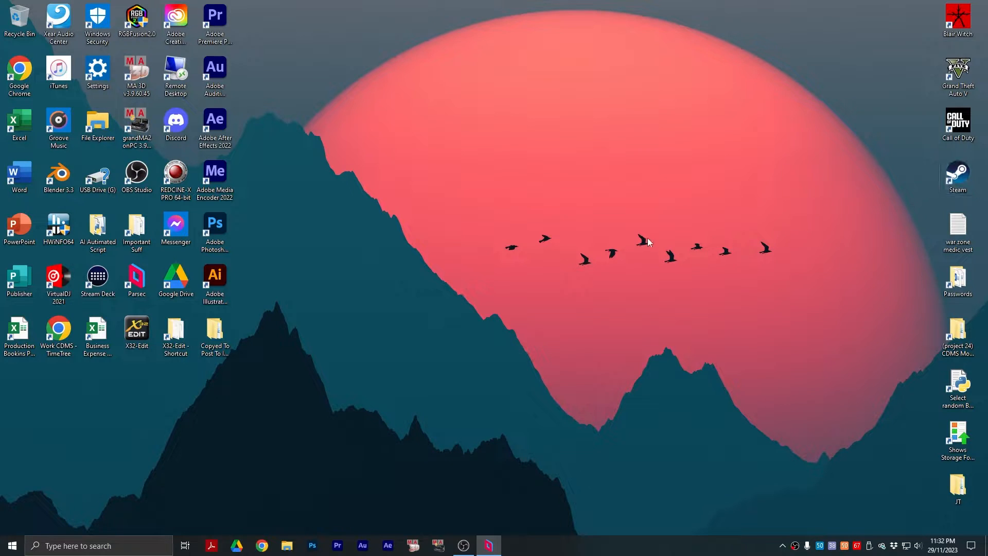
Step: Open File Explorer and browse C:\Users into the user's profile folder
click(286, 545)
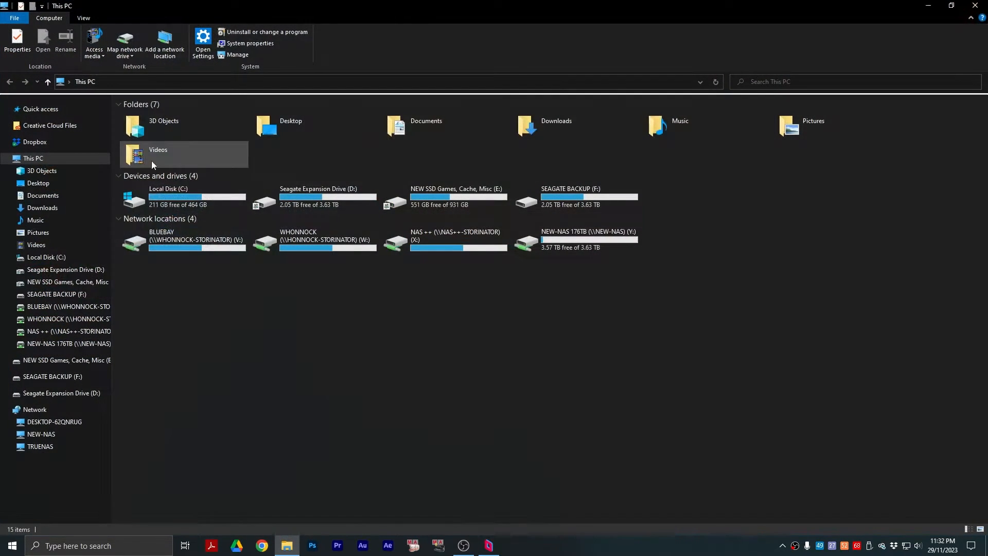
double_click(168, 198)
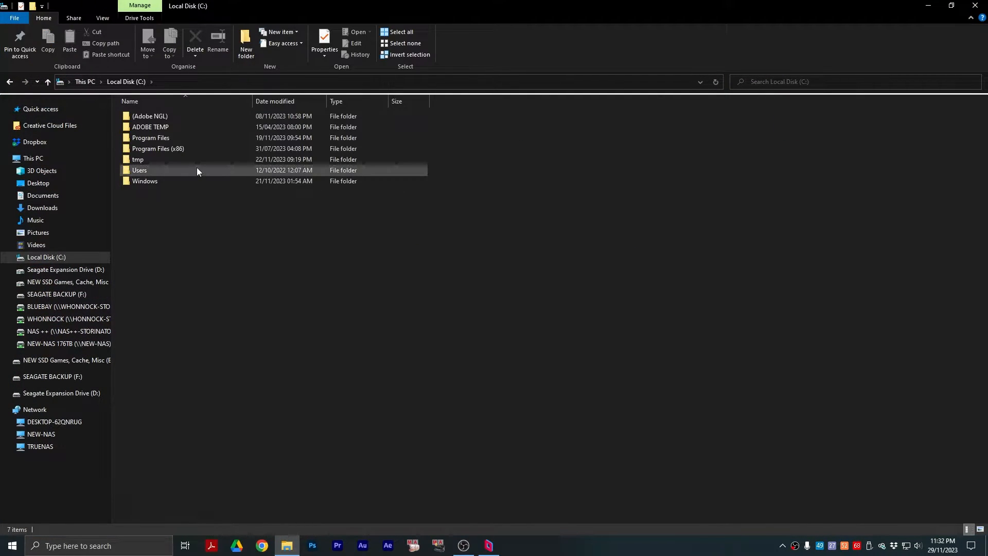
double_click(138, 171)
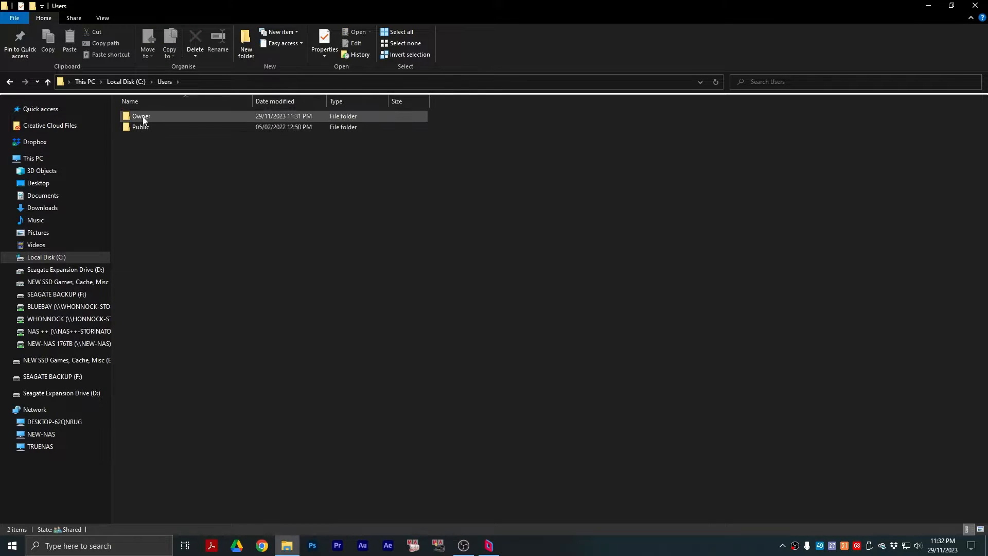
double_click(141, 116)
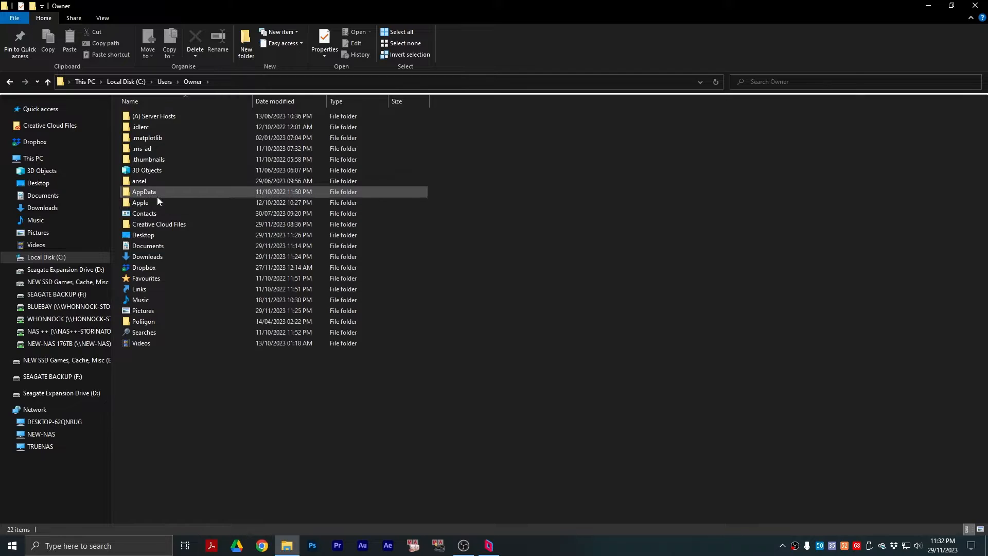
mouse_move(327, 196)
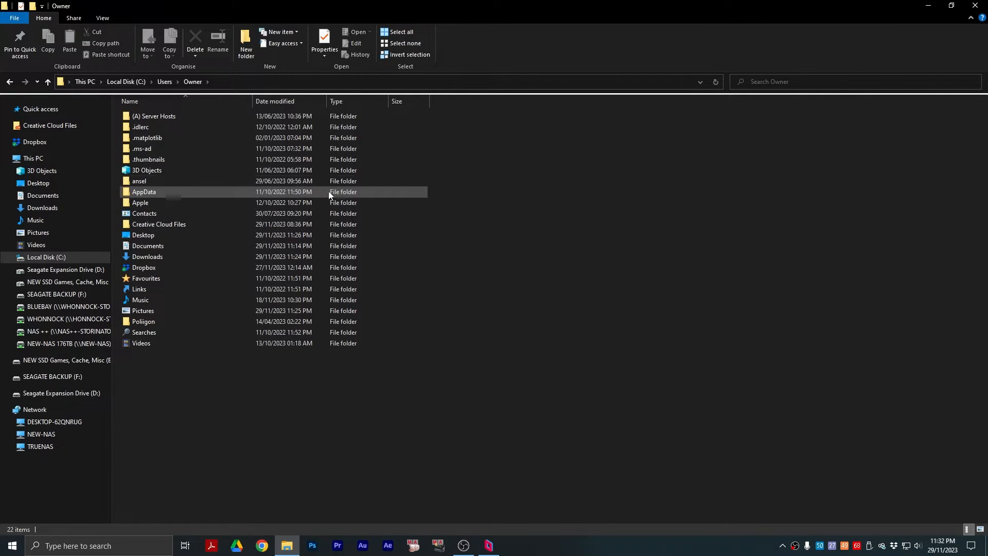
Step: Turn on Hidden items in the View options, then open AppData\Roaming
click(101, 18)
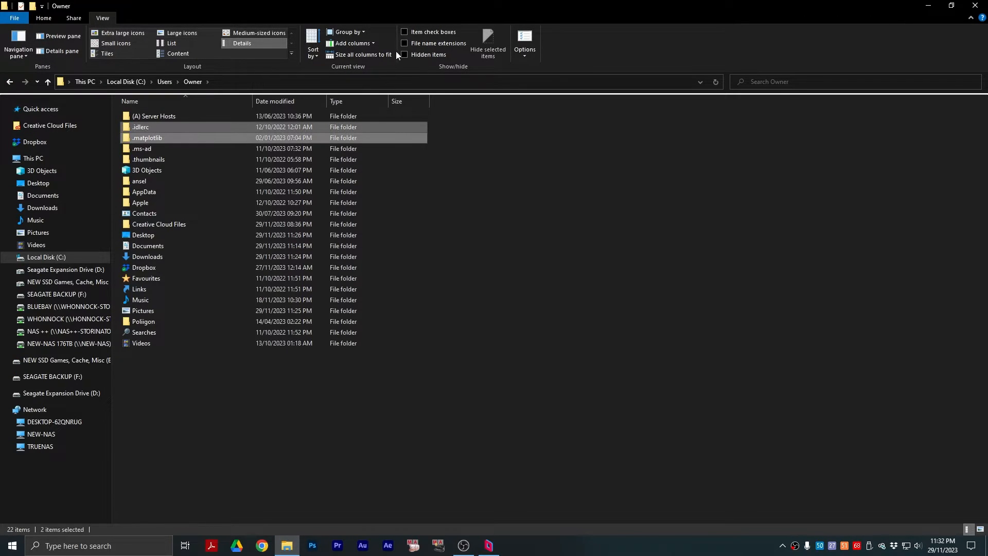
click(404, 54)
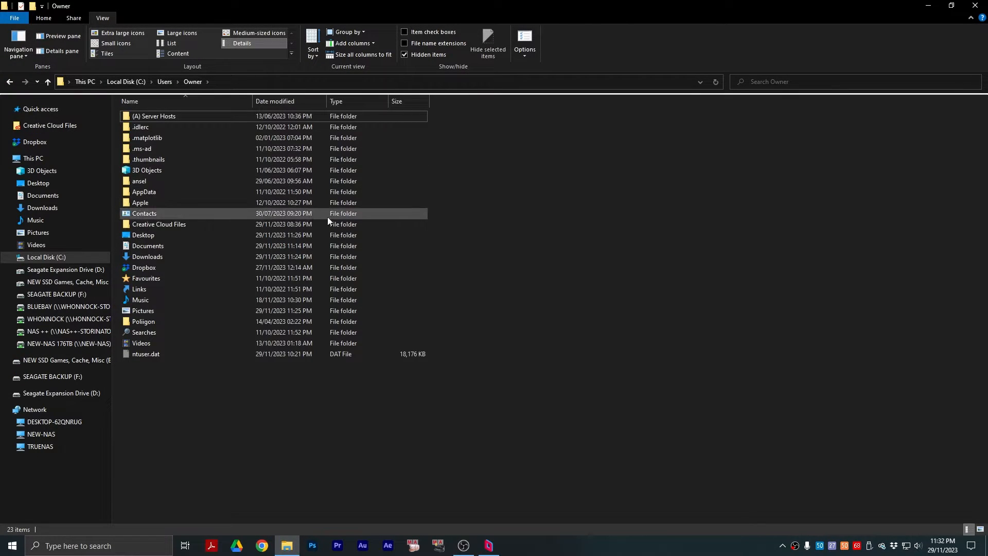
double_click(143, 192)
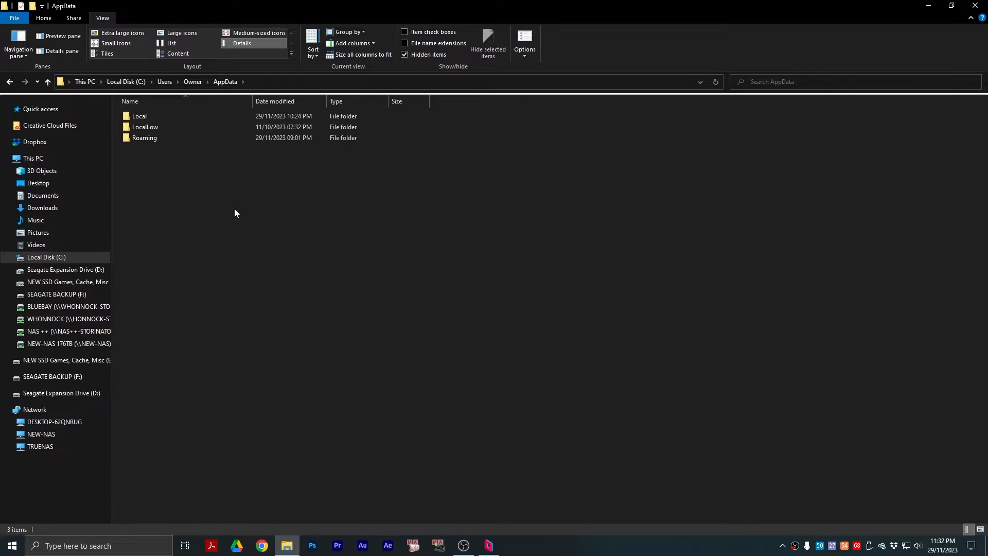
double_click(144, 138)
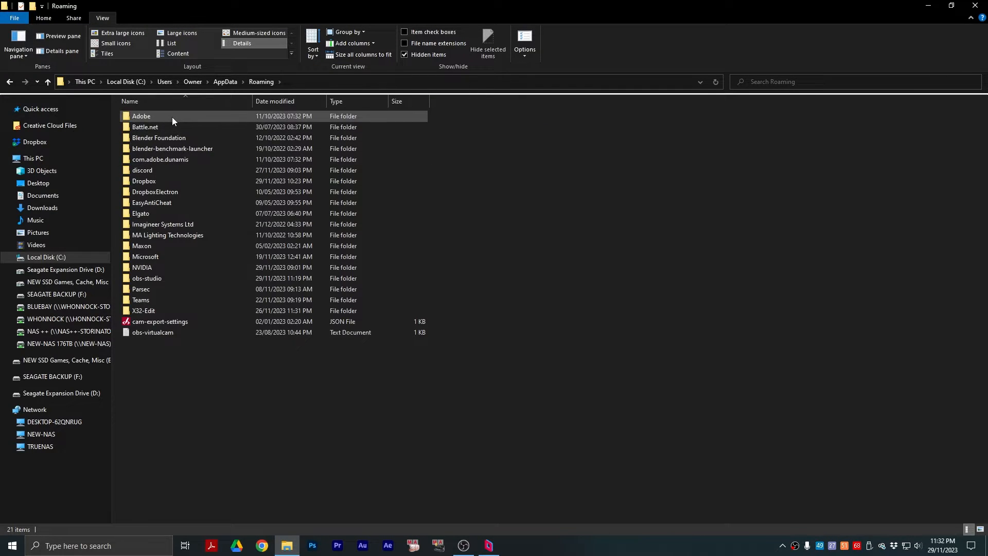
Step: Open the Adobe folder inside Roaming
double_click(141, 116)
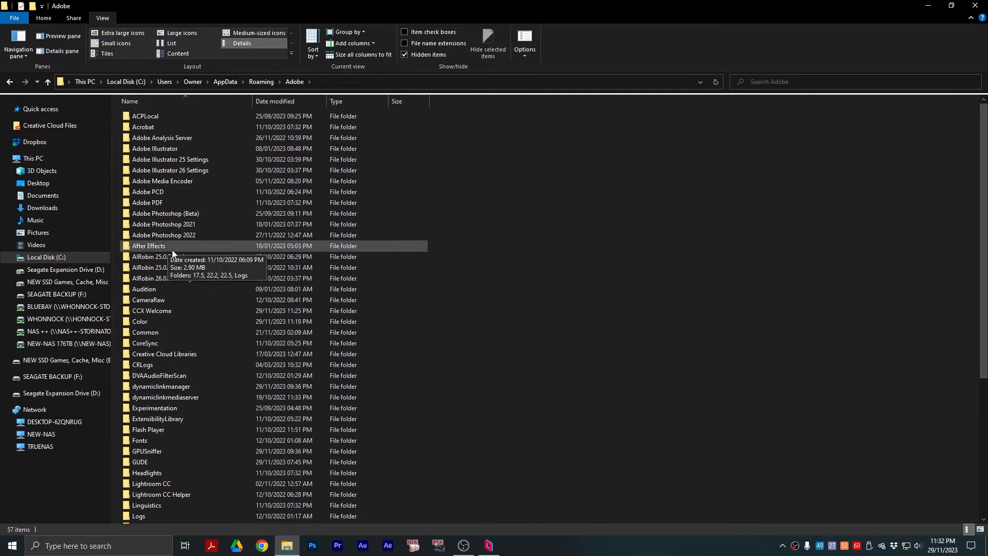
mouse_move(164, 235)
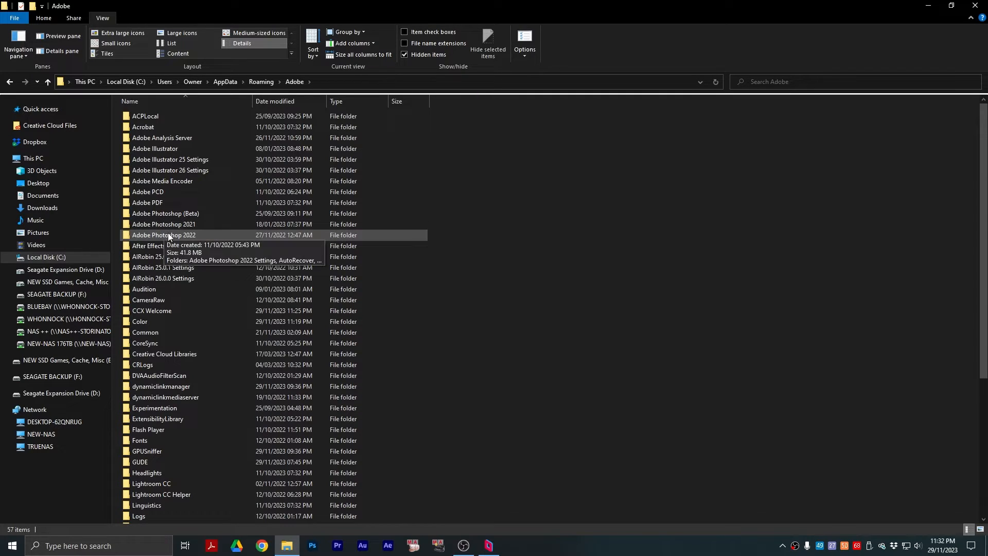
mouse_move(192, 241)
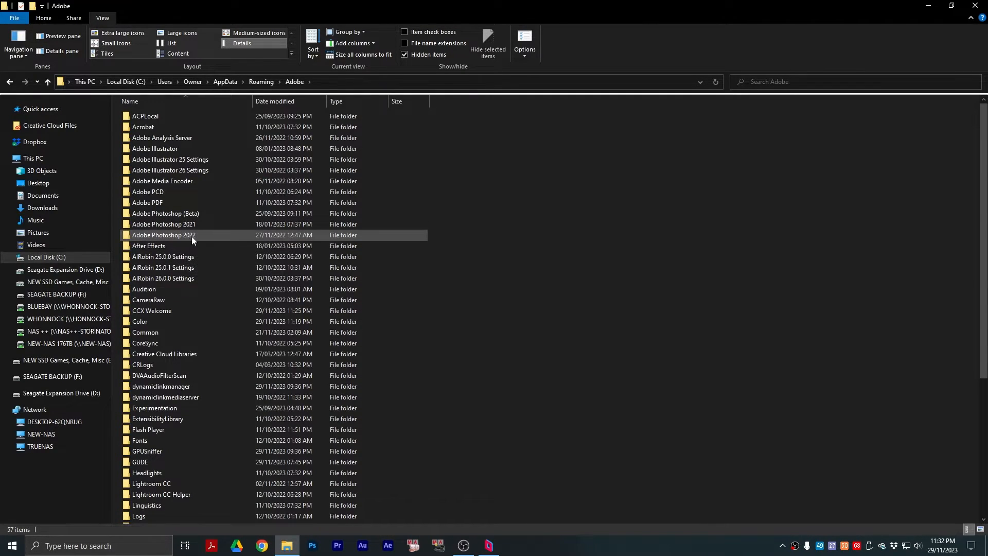
mouse_move(355, 238)
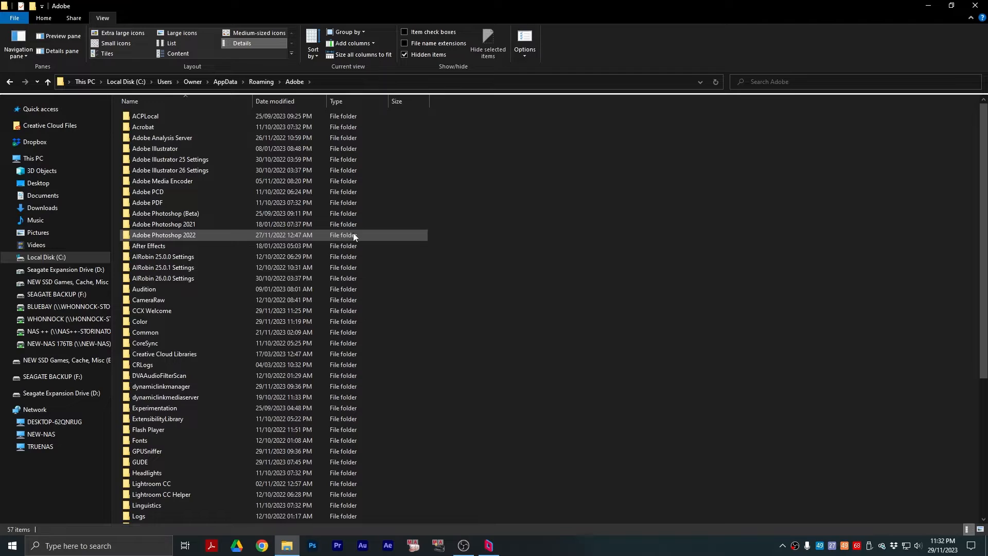
mouse_move(359, 245)
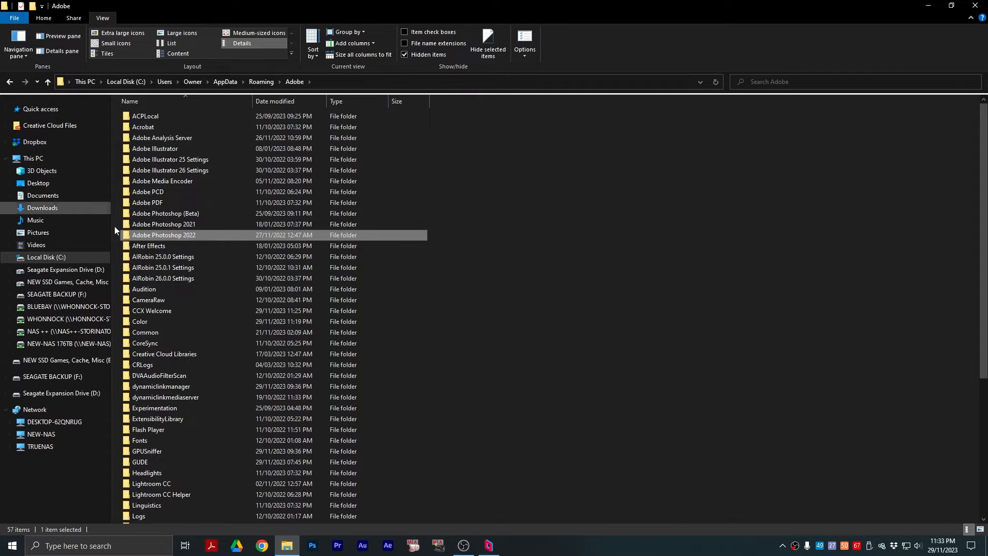
mouse_move(237, 246)
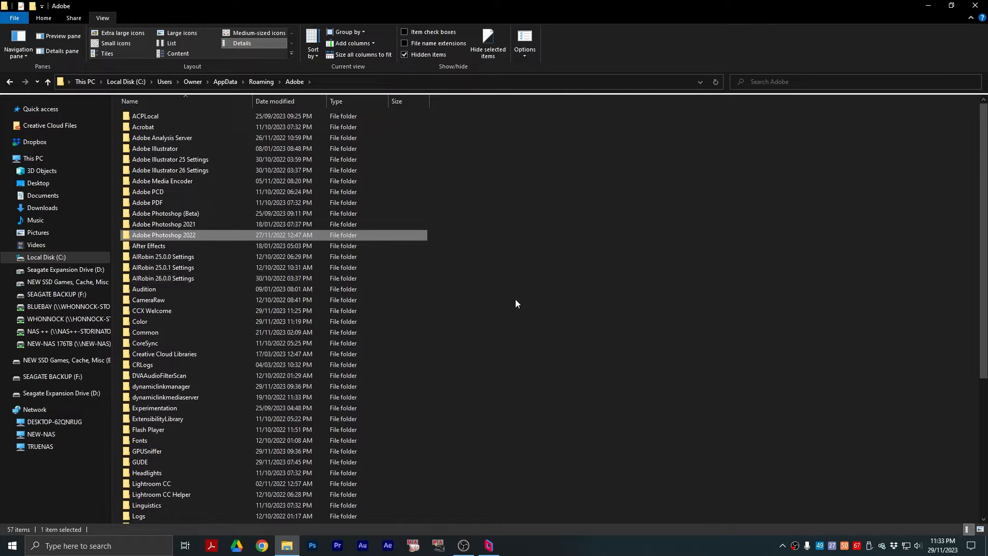
mouse_move(593, 333)
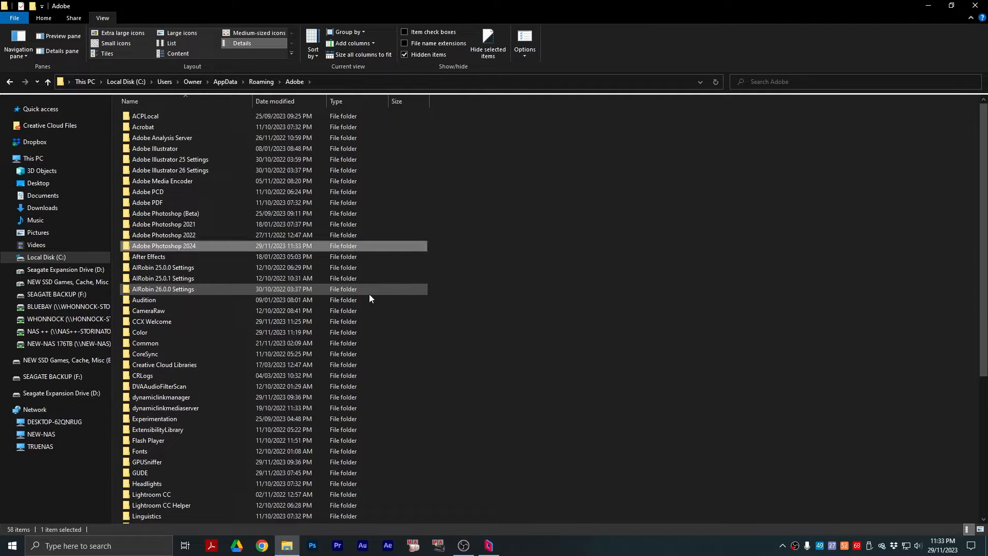
Step: Check Adobe Photoshop 2024\Presets\Keyboard Shortcuts for the .kys file, then return to Photoshop 2024
double_click(163, 246)
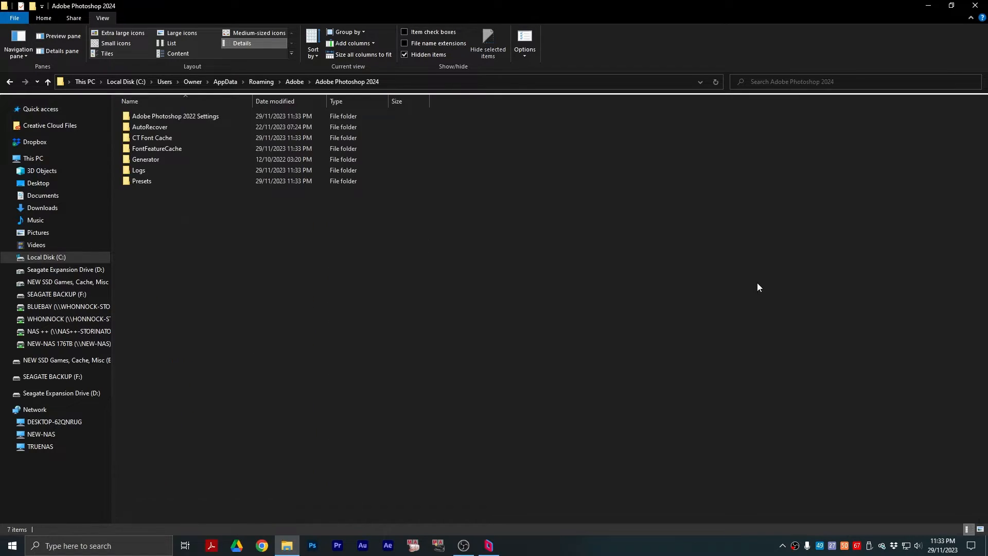
double_click(142, 181)
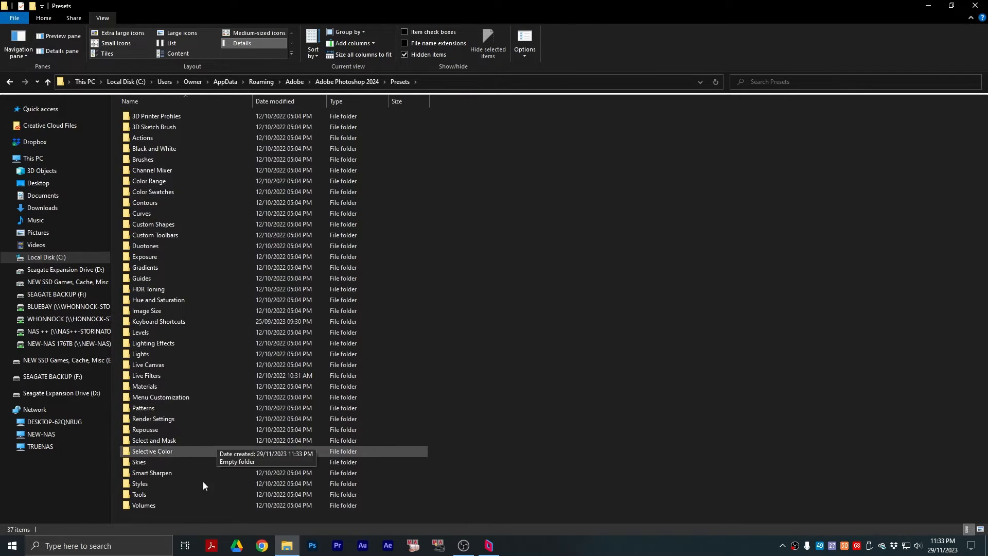
click(154, 440)
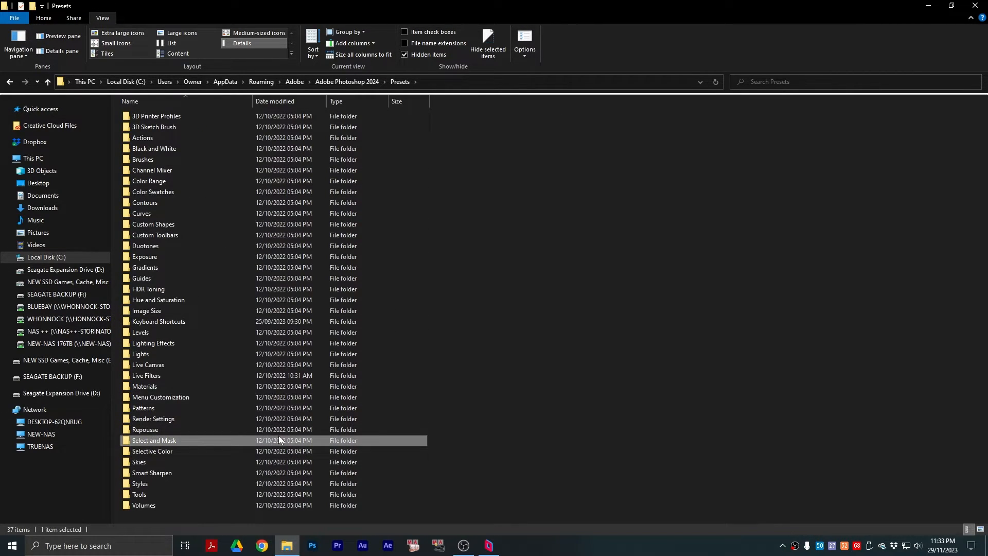
double_click(158, 321)
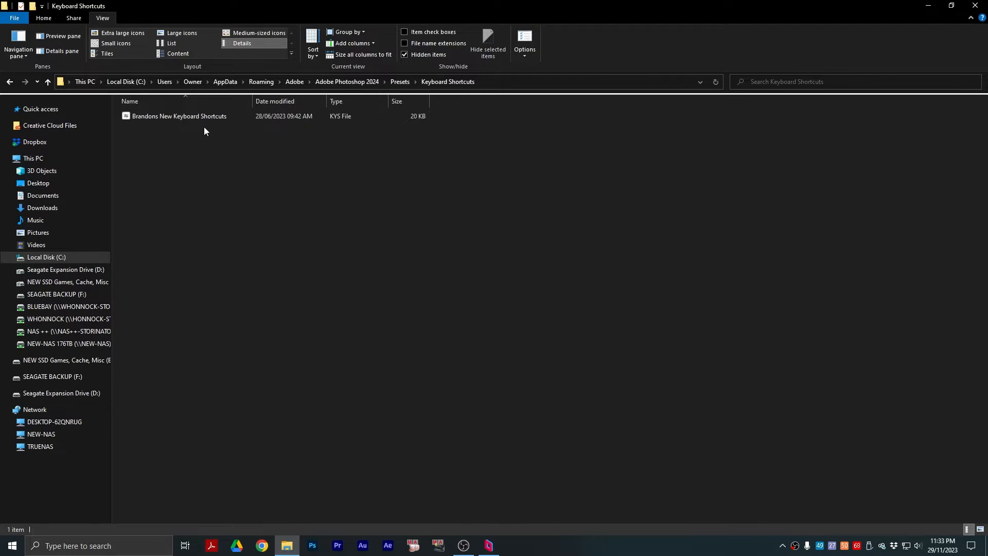
click(346, 81)
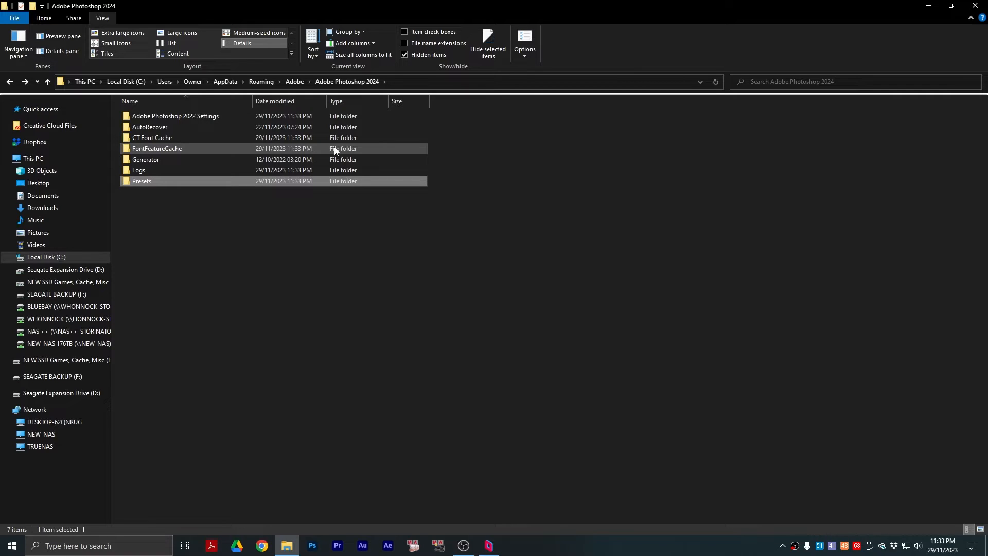
click(379, 202)
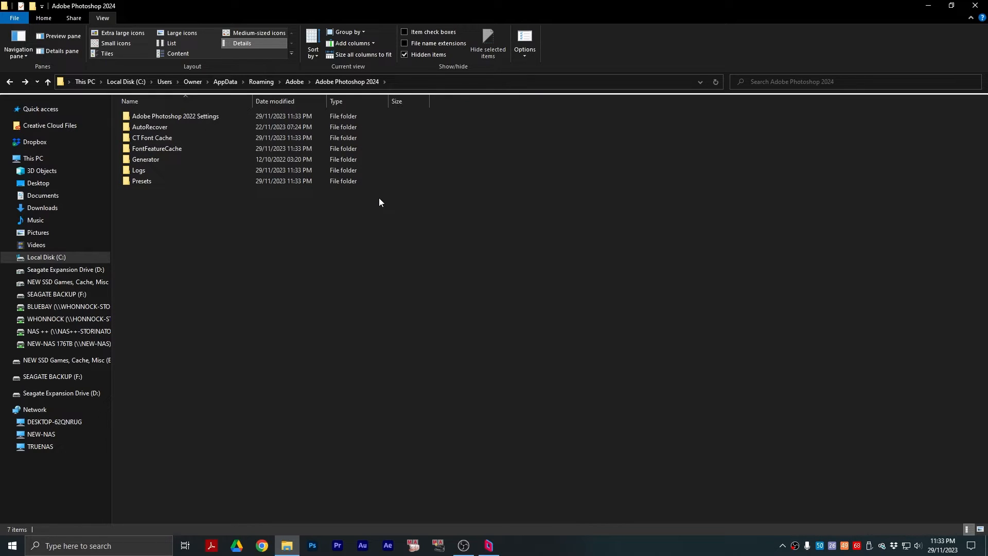
mouse_move(447, 250)
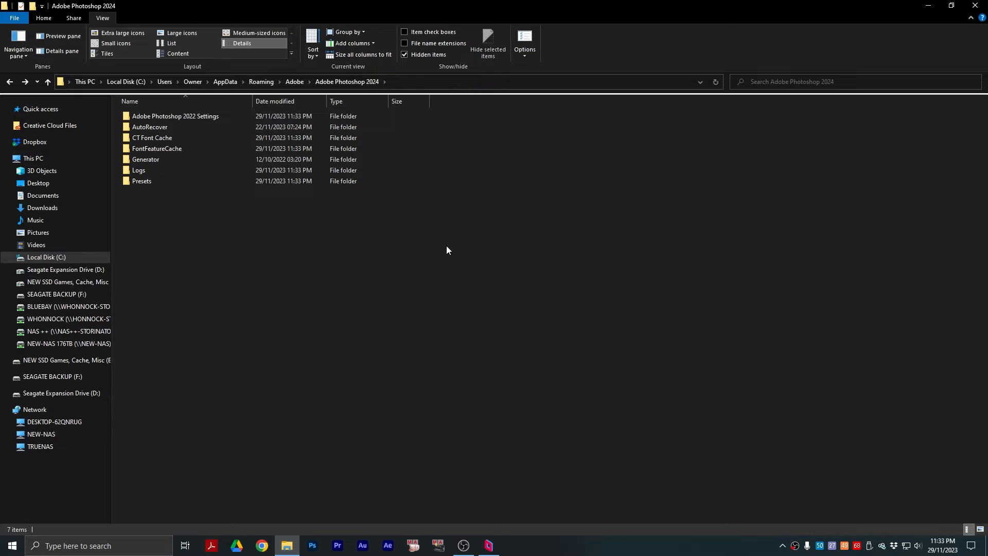
Step: Browse Documents\Adobe and open the Premiere Pro 14.0 folder
click(42, 195)
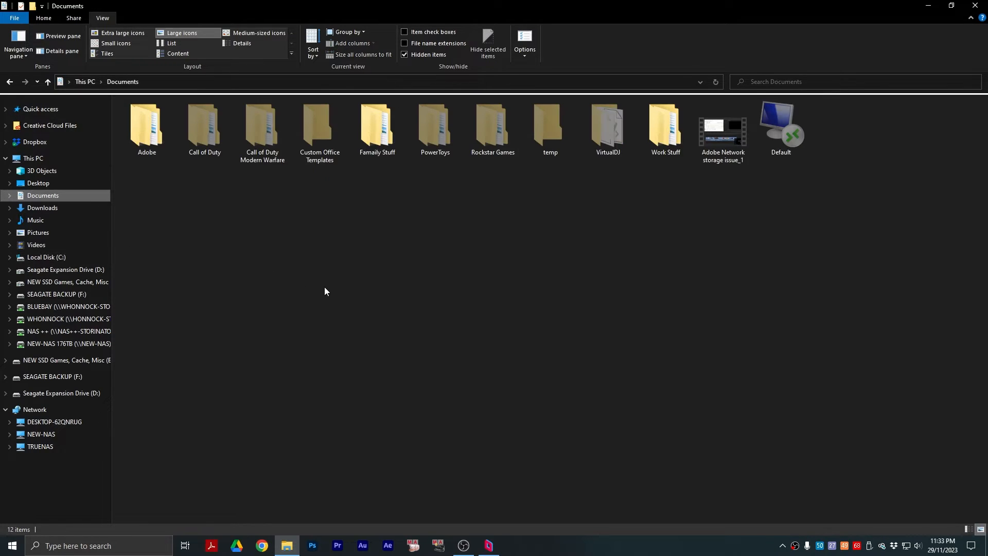
double_click(147, 124)
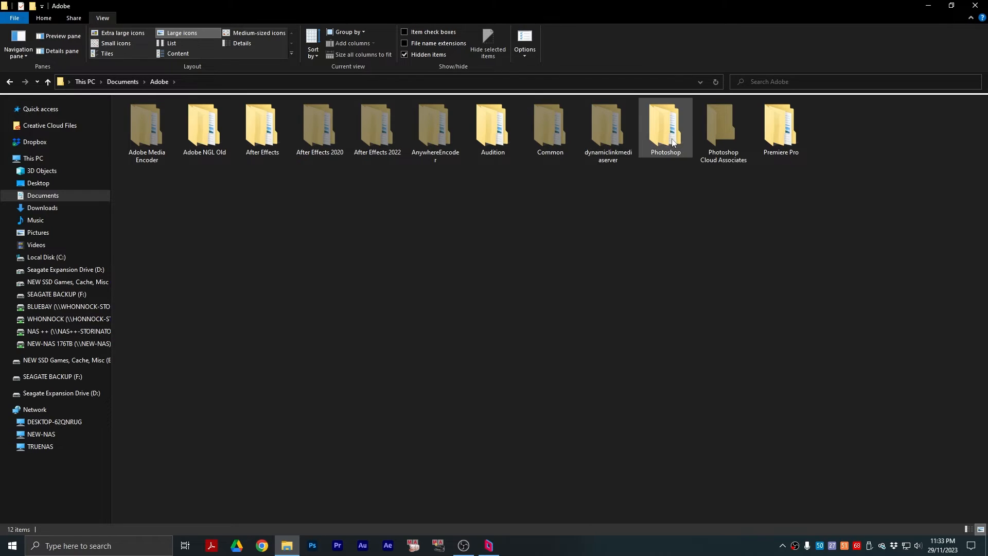
click(377, 126)
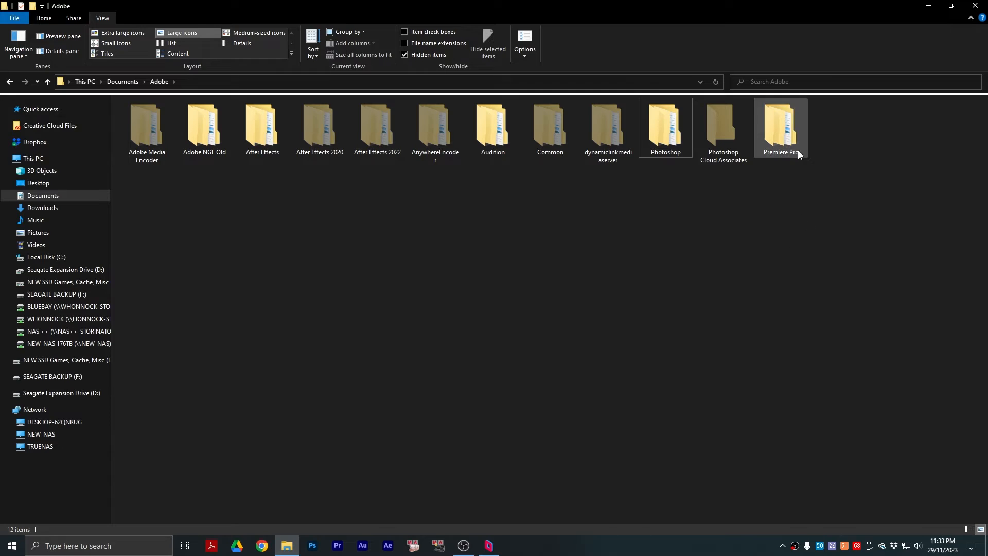
double_click(780, 126)
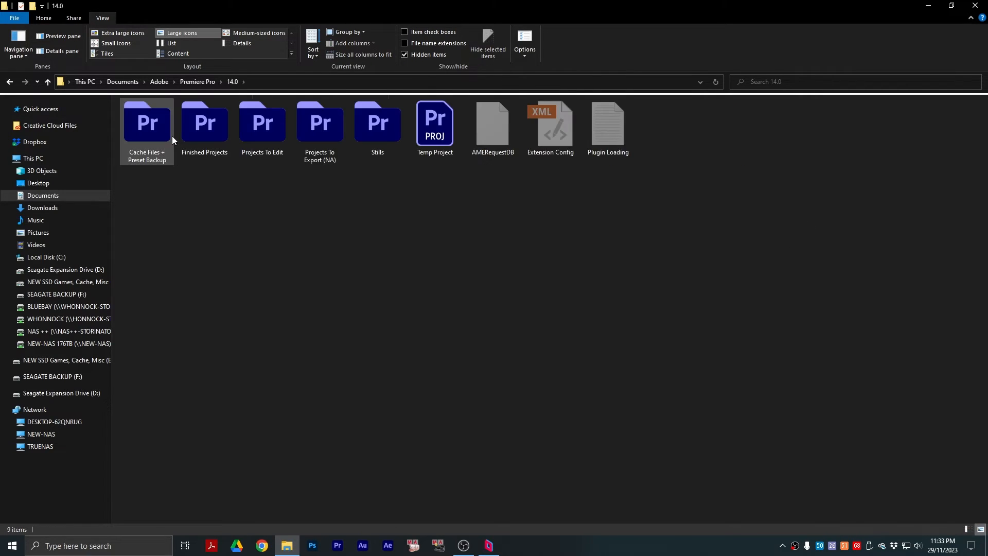